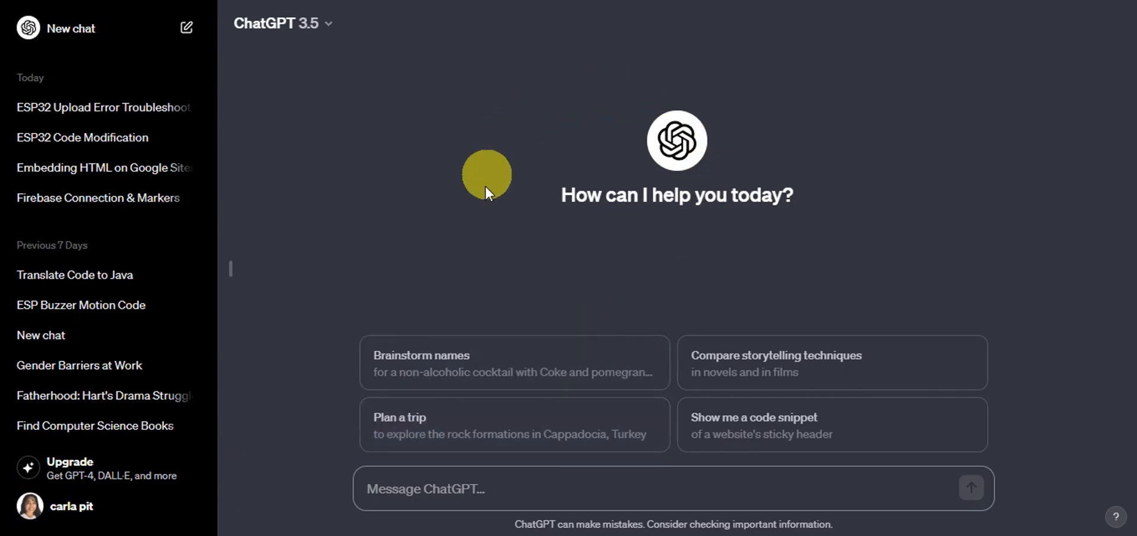
mouse_move(950, 219)
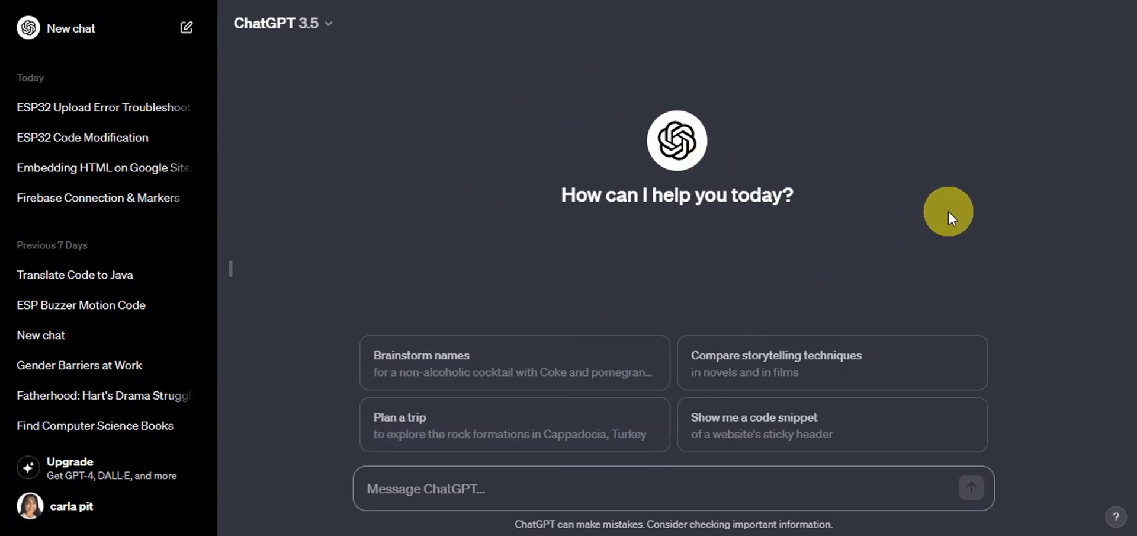
mouse_move(633, 217)
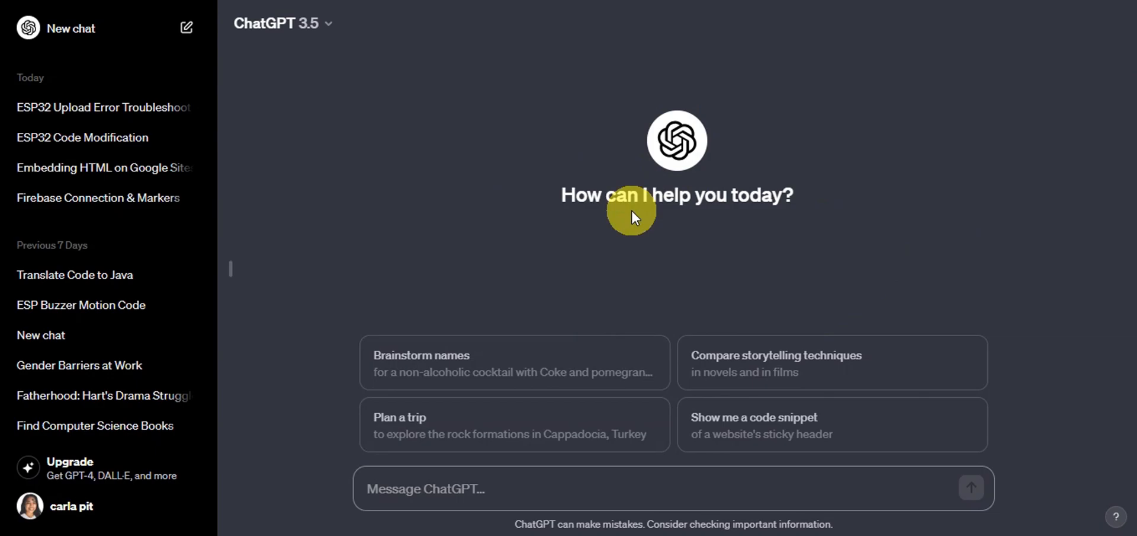
mouse_move(840, 161)
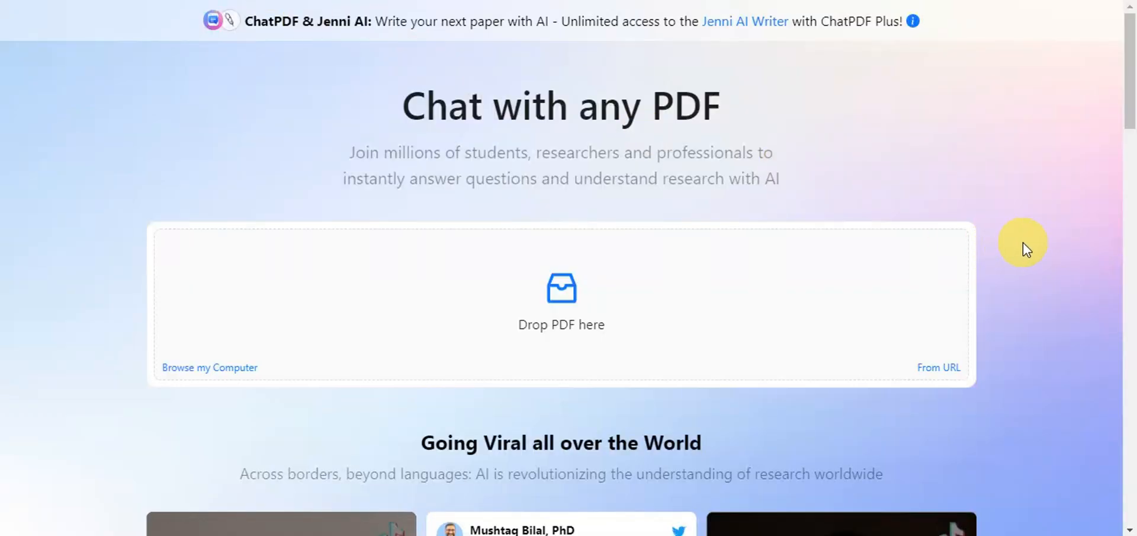
mouse_move(1025, 255)
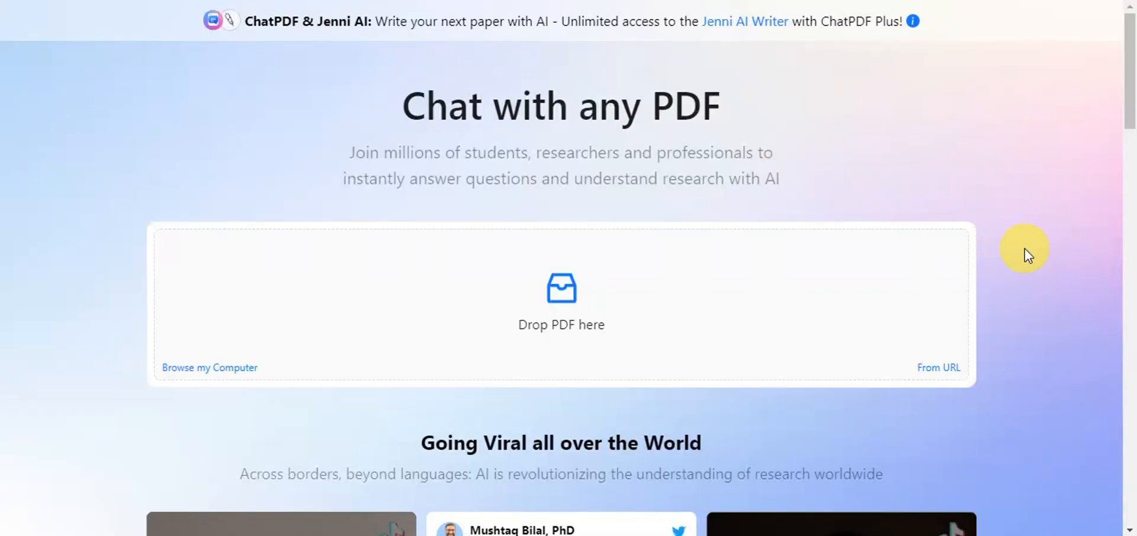
mouse_move(472, 358)
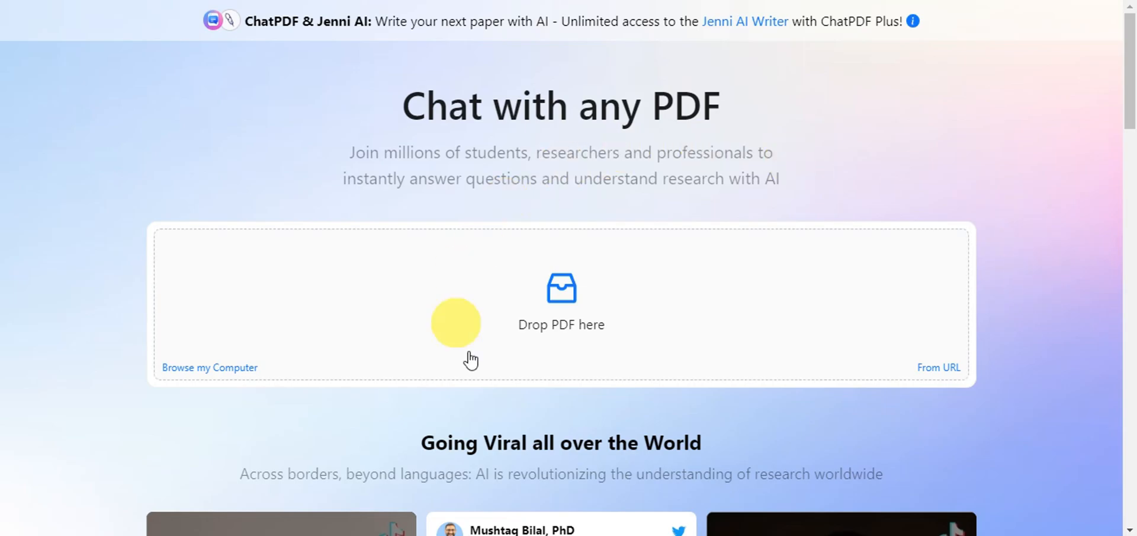
mouse_move(934, 362)
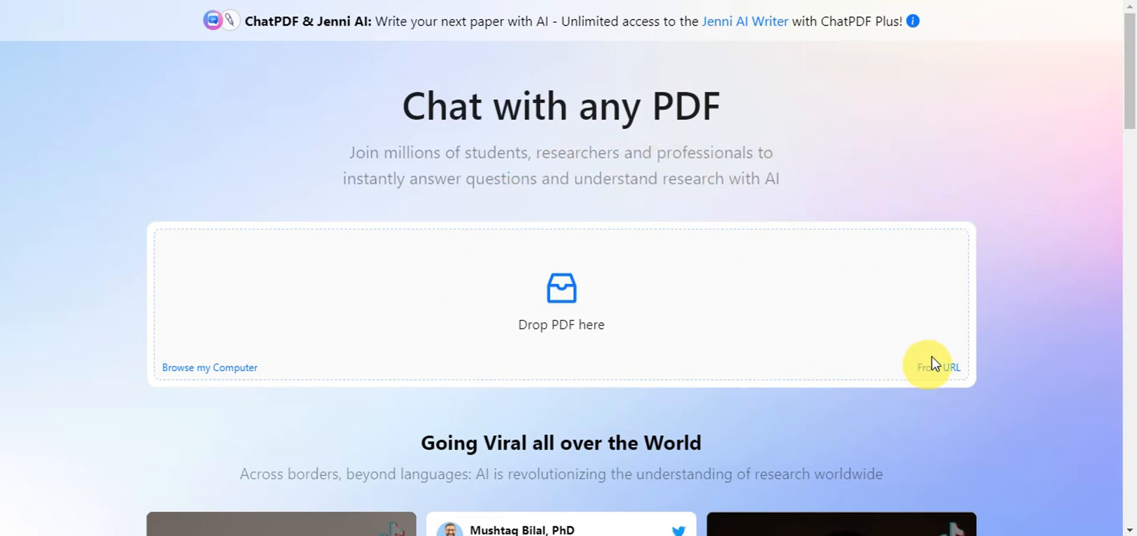
mouse_move(937, 345)
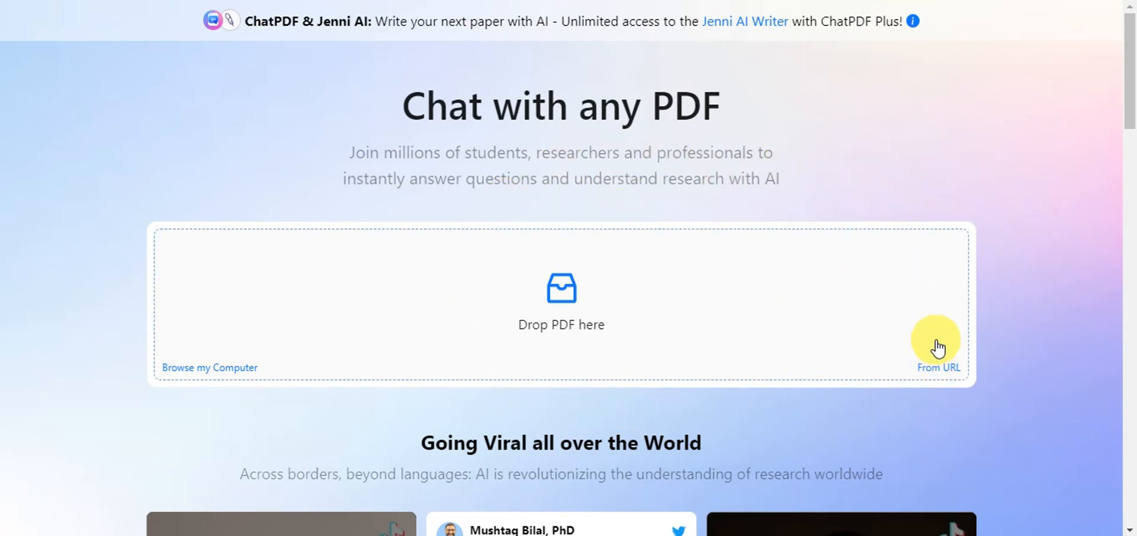
mouse_move(824, 206)
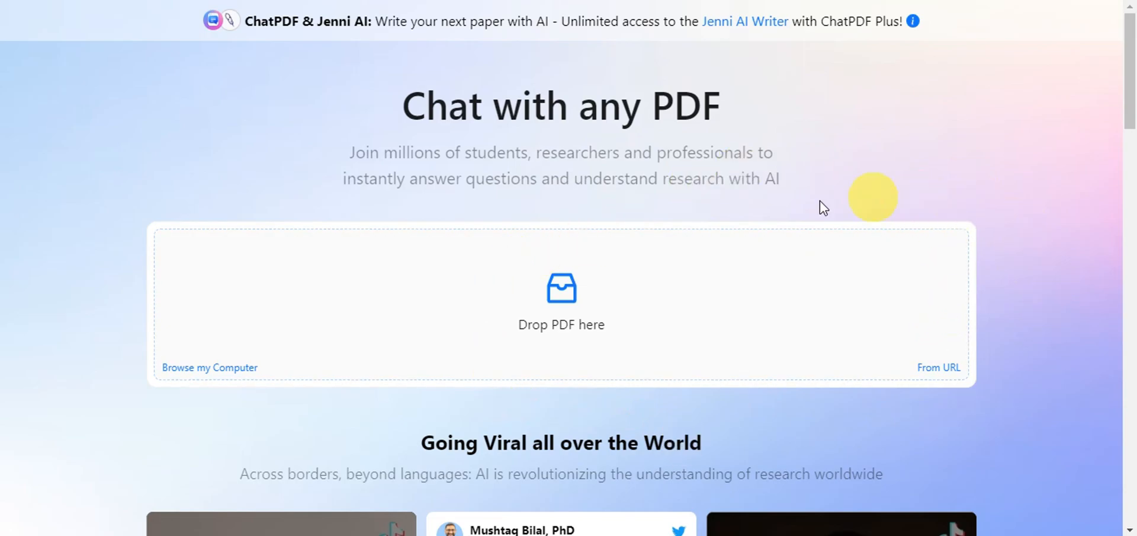
mouse_move(646, 301)
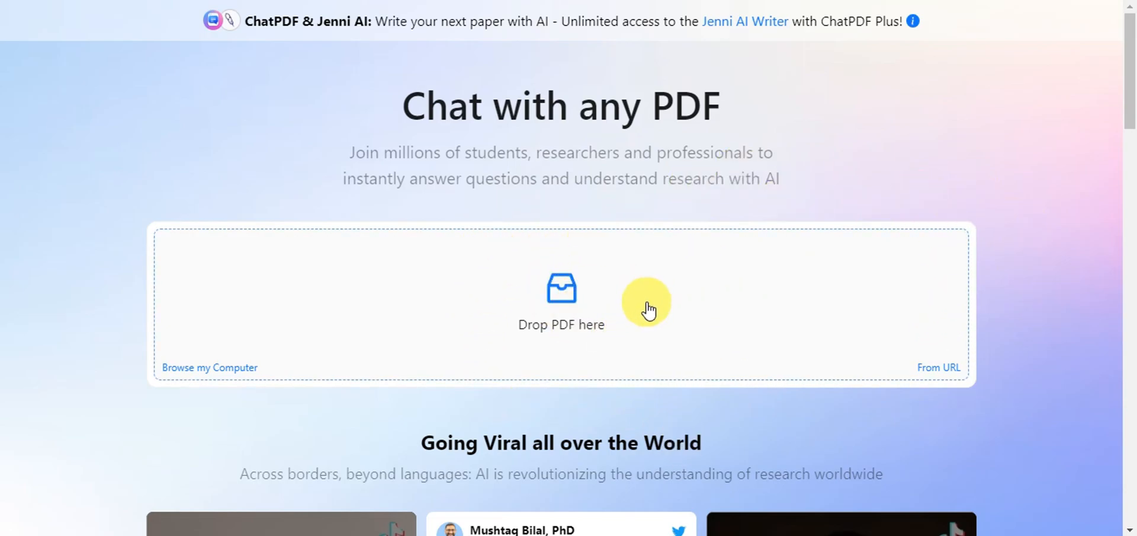
mouse_move(673, 316)
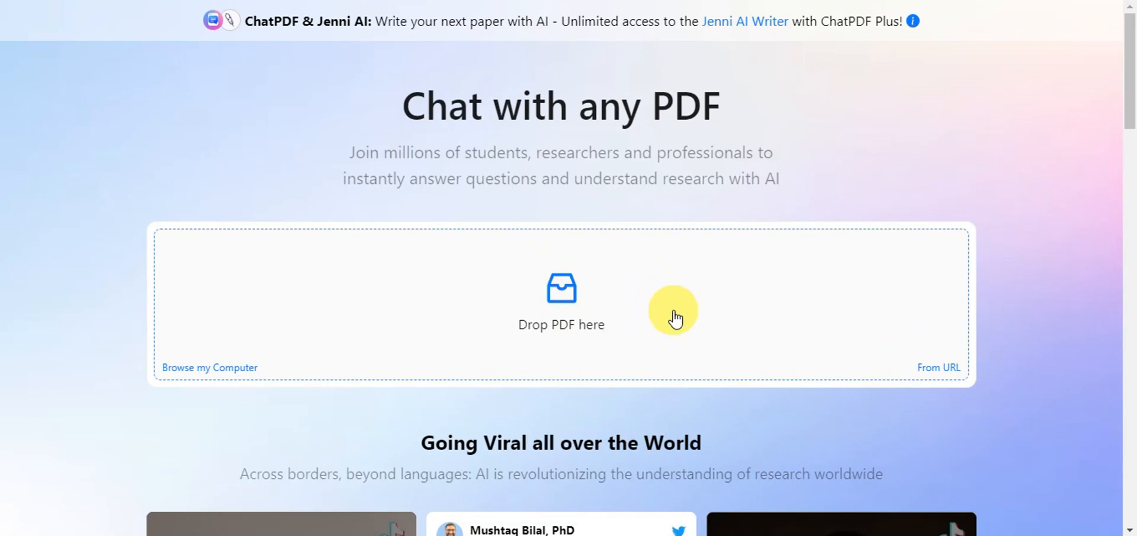
mouse_move(673, 305)
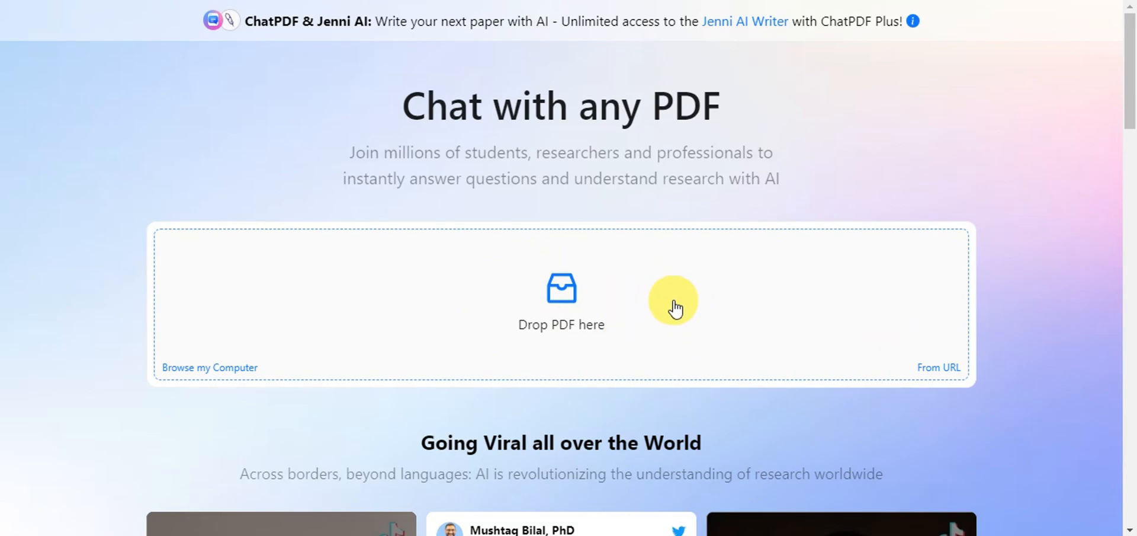
mouse_move(783, 185)
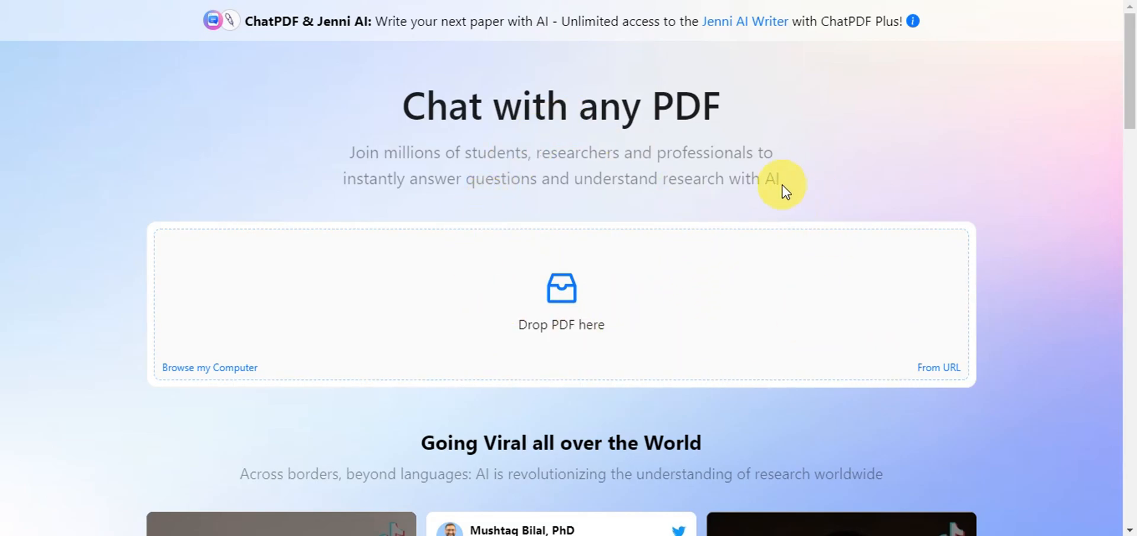
mouse_move(298, 27)
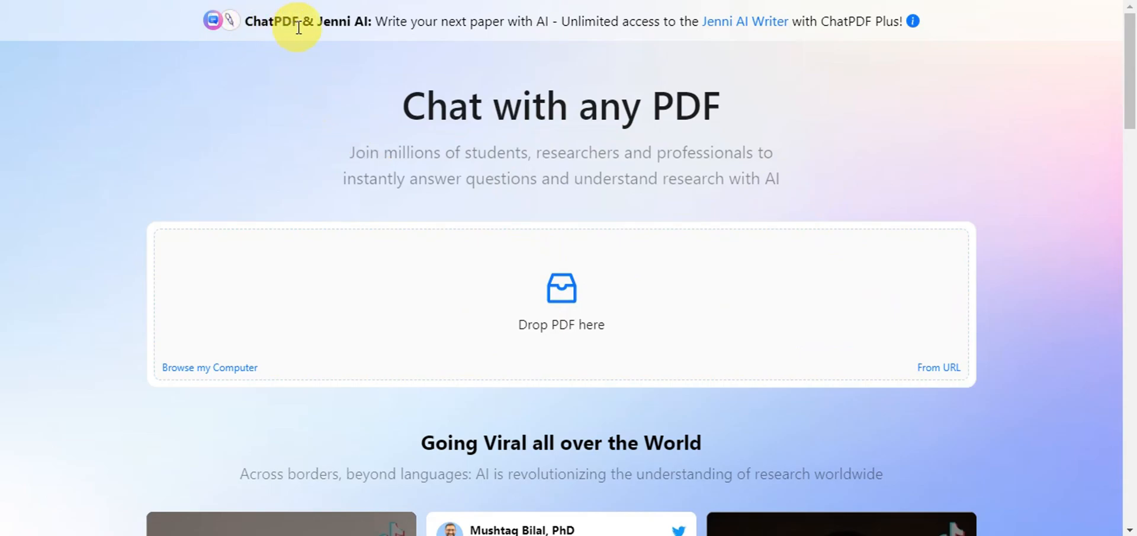
mouse_move(920, 343)
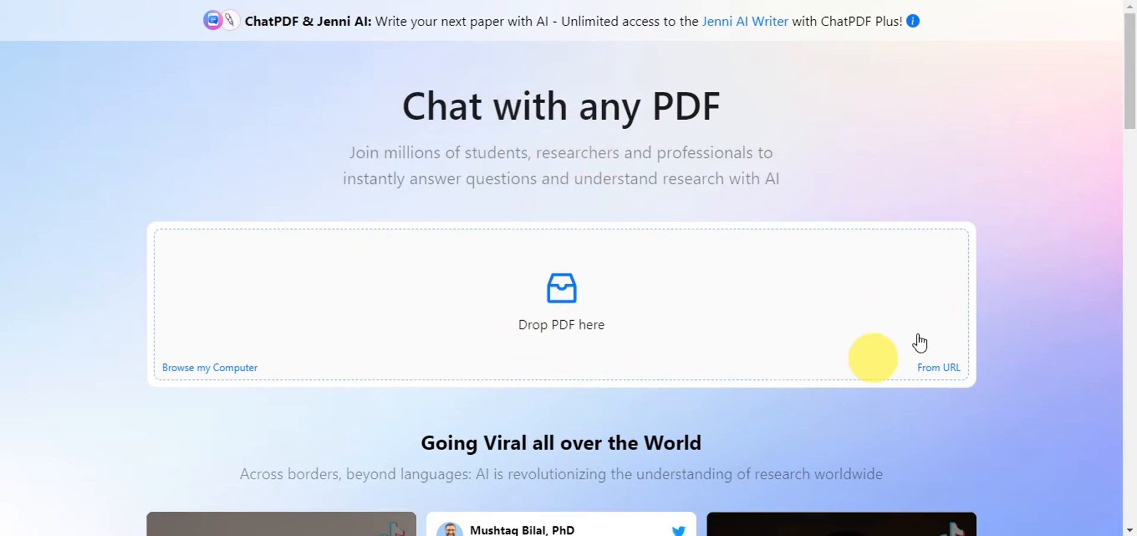
mouse_move(356, 373)
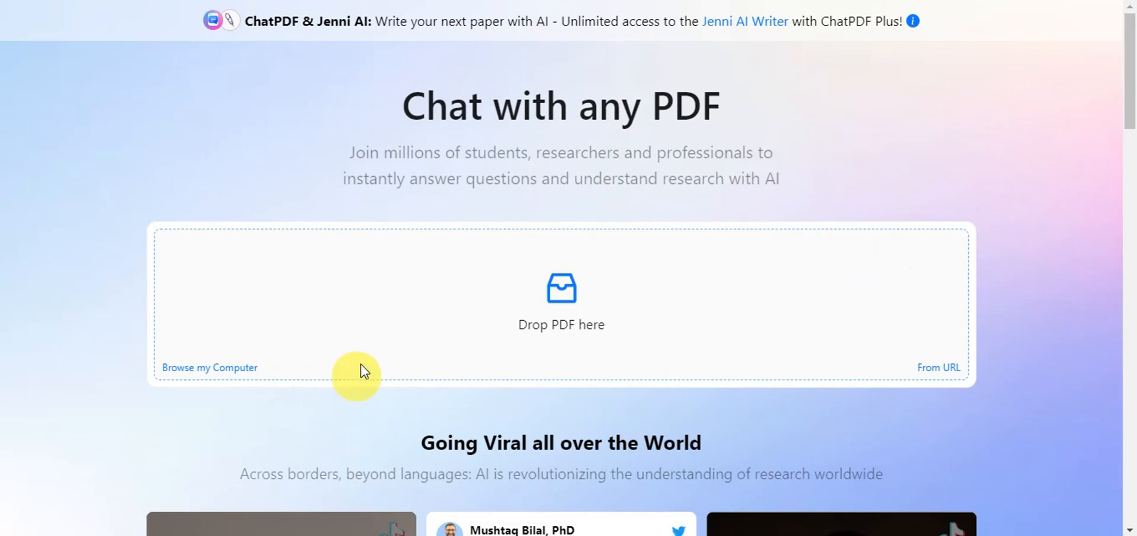
mouse_move(496, 325)
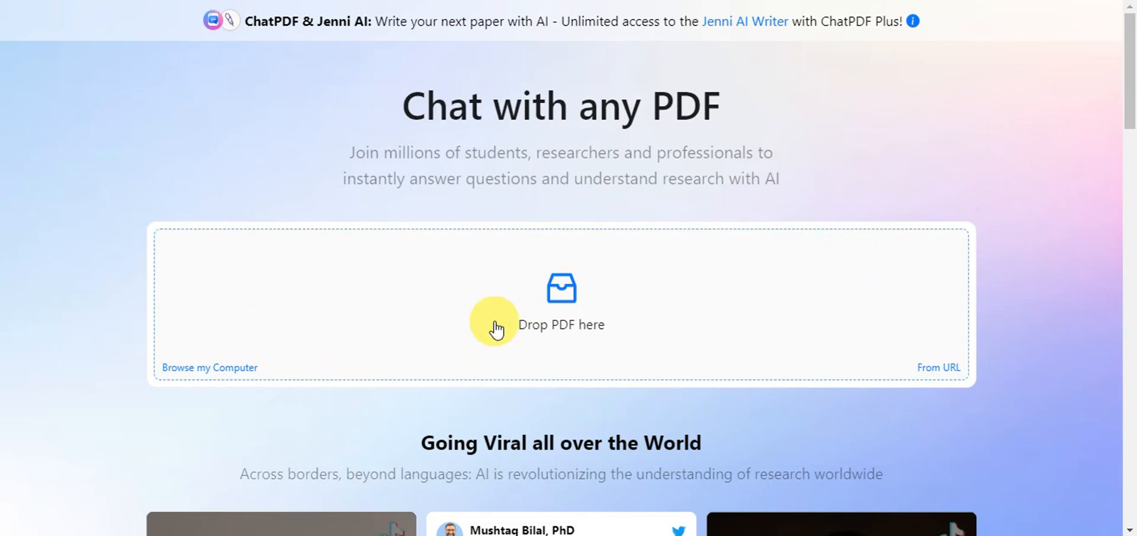
Upload Screen Cap Tutorial.pdf from the computer via the Drop PDF here box
left_click(210, 367)
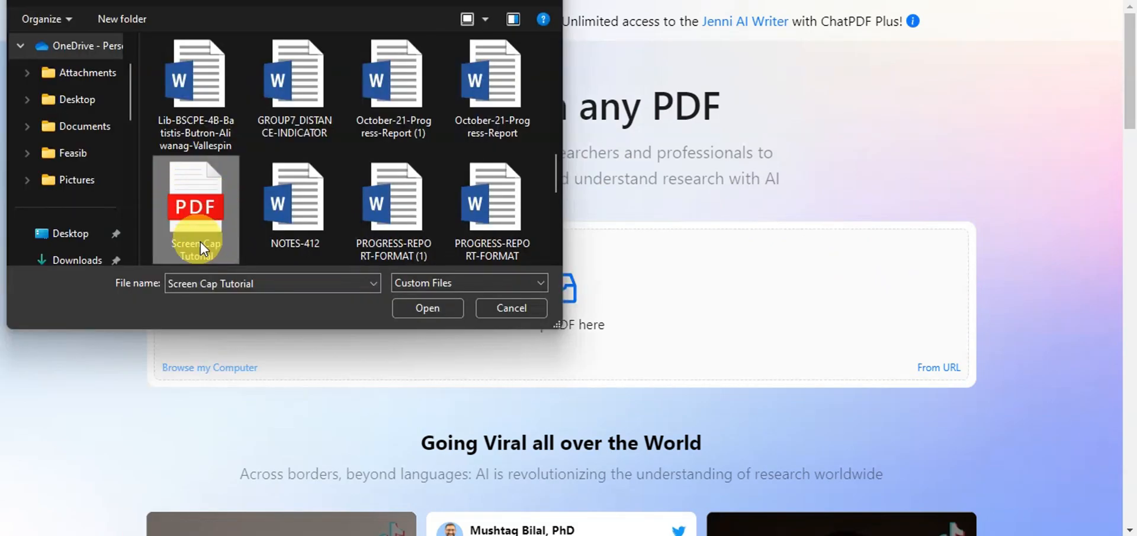
left_click(427, 307)
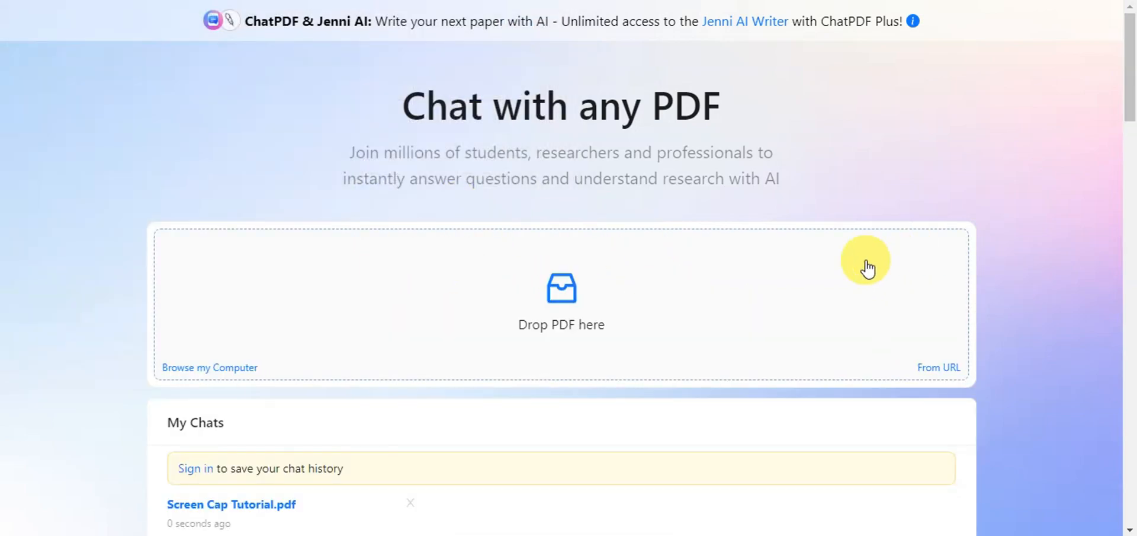
Open the Screen Cap Tutorial.pdf chat from My Chats
left_click(232, 504)
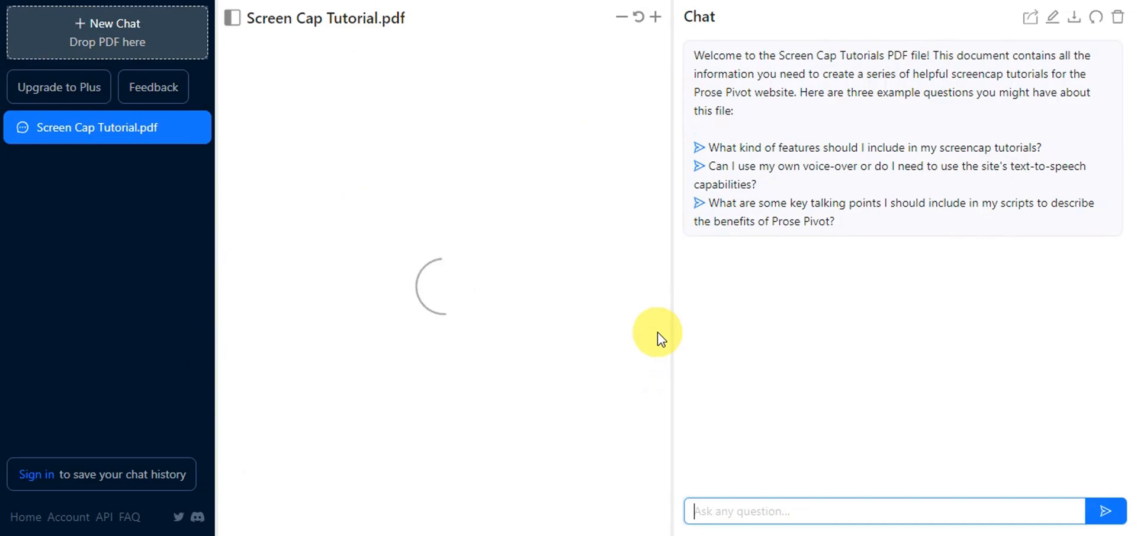
mouse_move(343, 281)
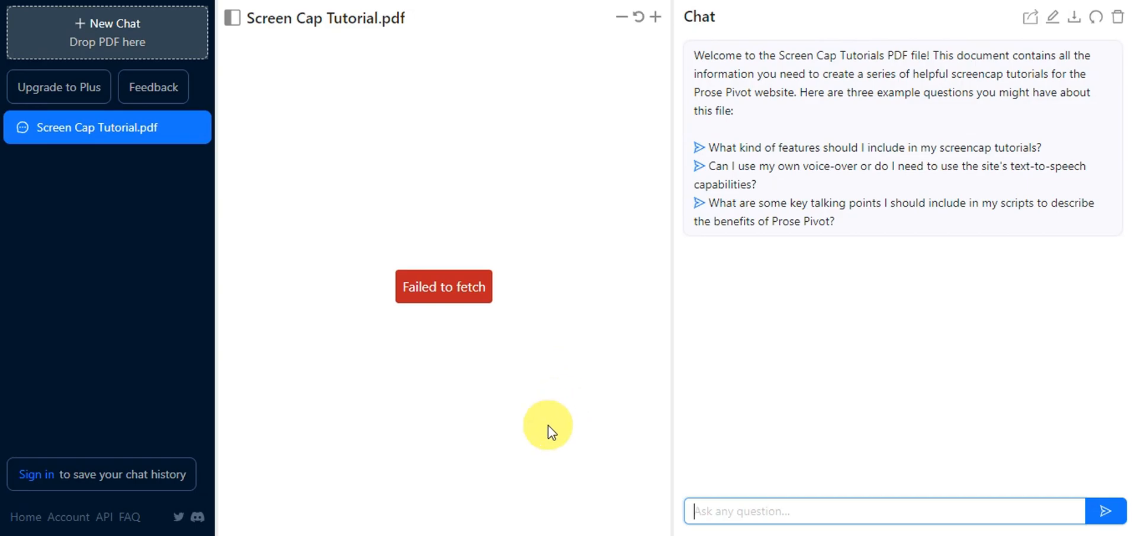
mouse_move(563, 358)
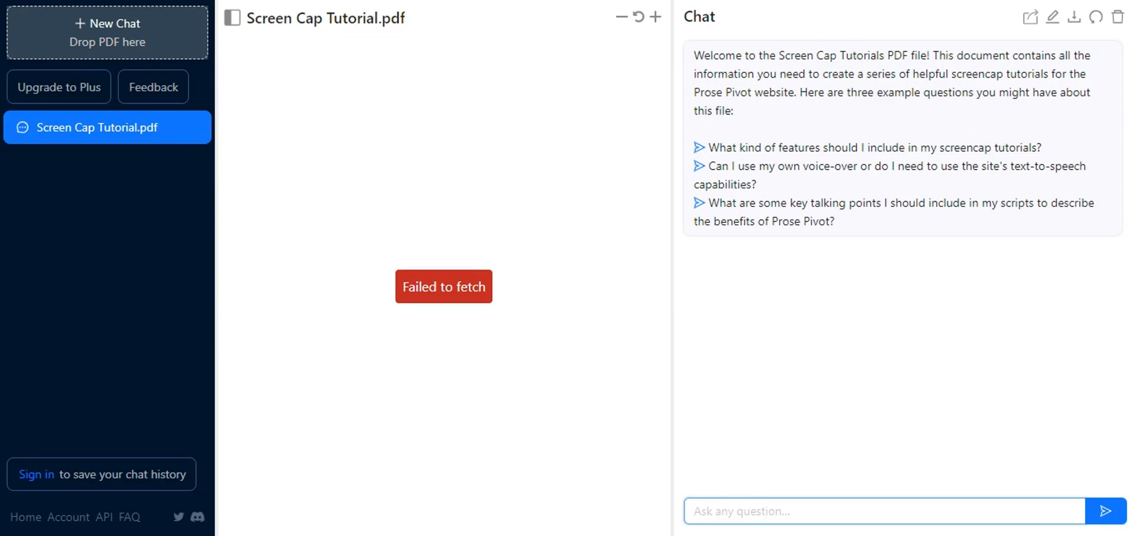
mouse_move(609, 321)
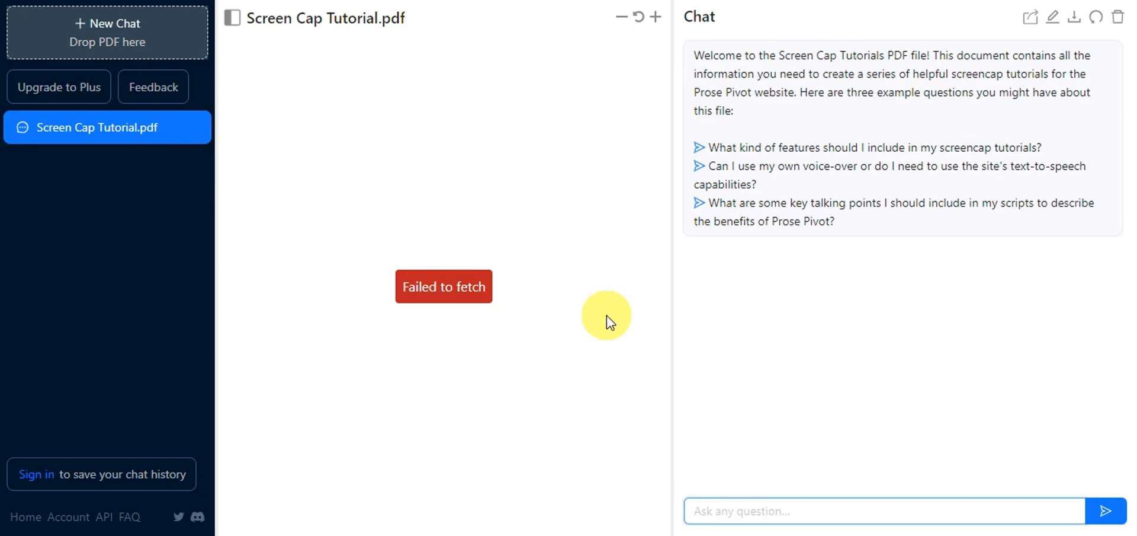